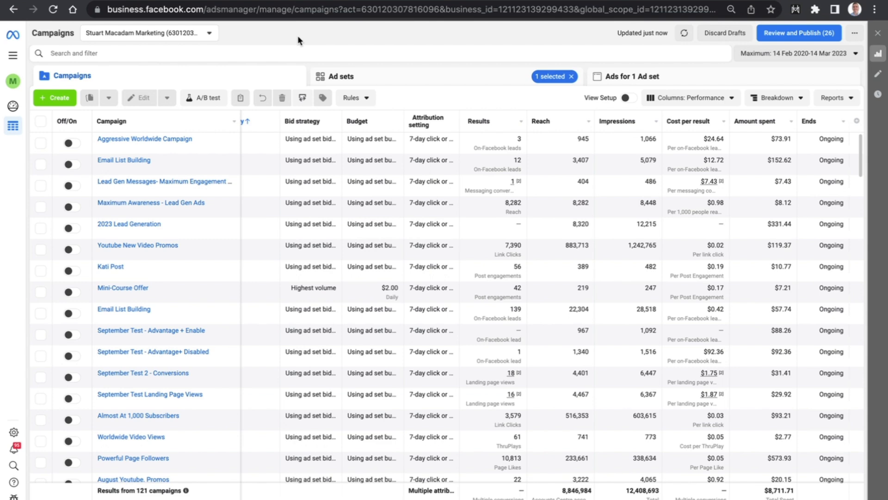
mouse_move(284, 40)
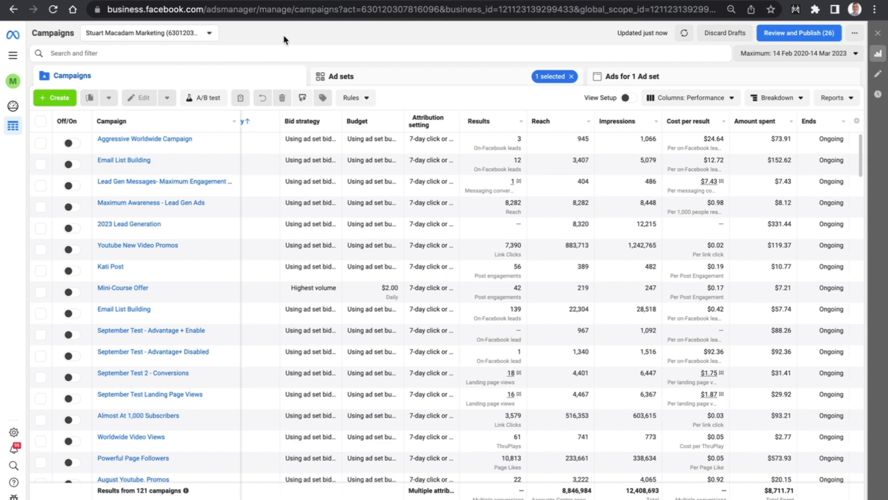
mouse_move(48, 36)
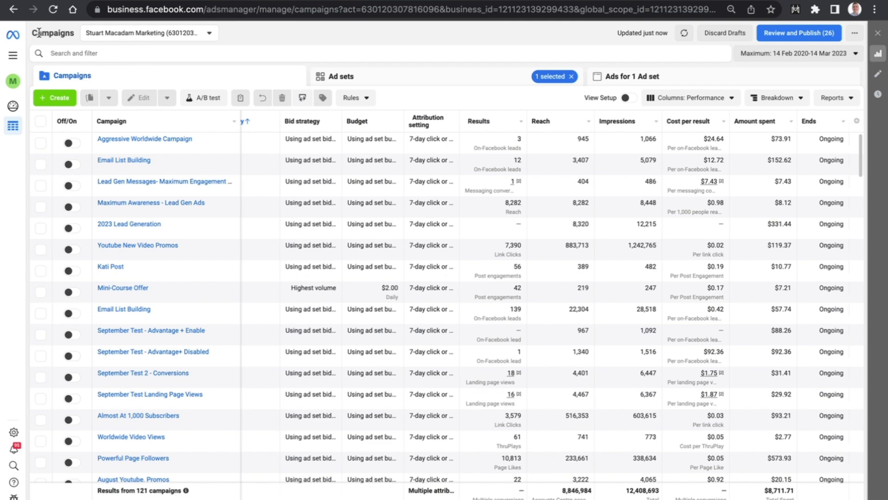
mouse_move(148, 43)
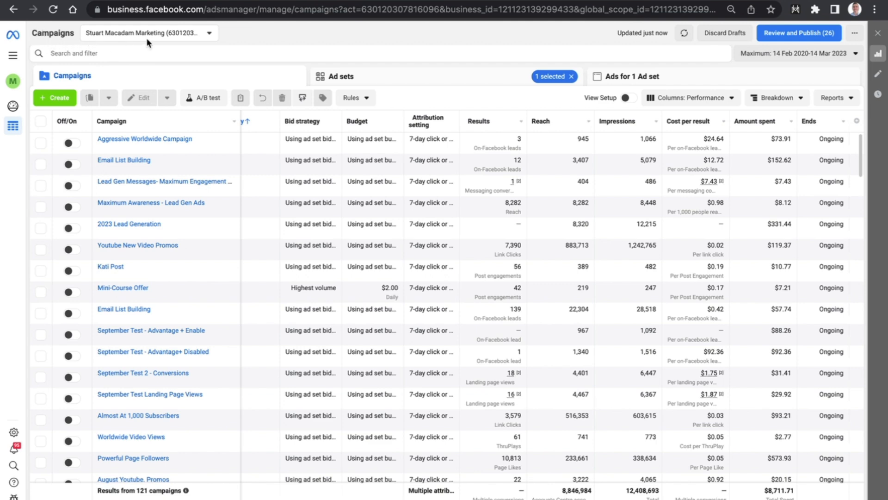
mouse_move(82, 85)
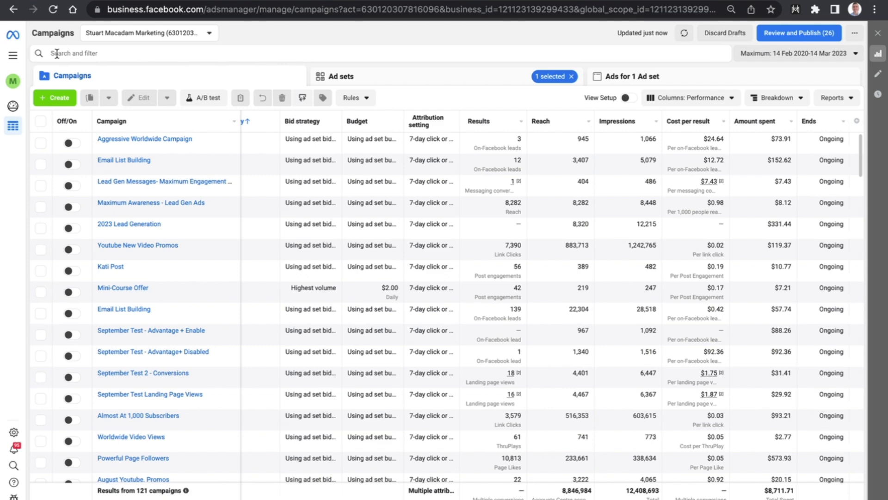
- Search 'impr' in the filter bar to list the Impressions filter suggestions
click(112, 54)
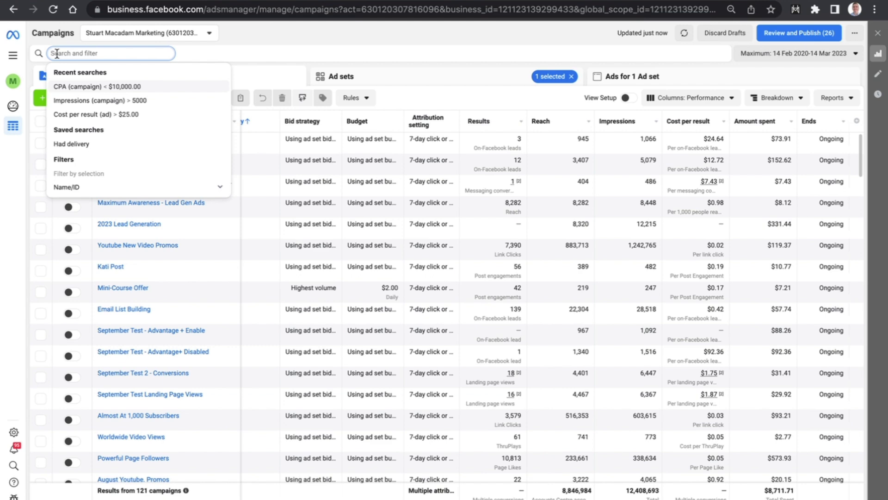
text(impr)
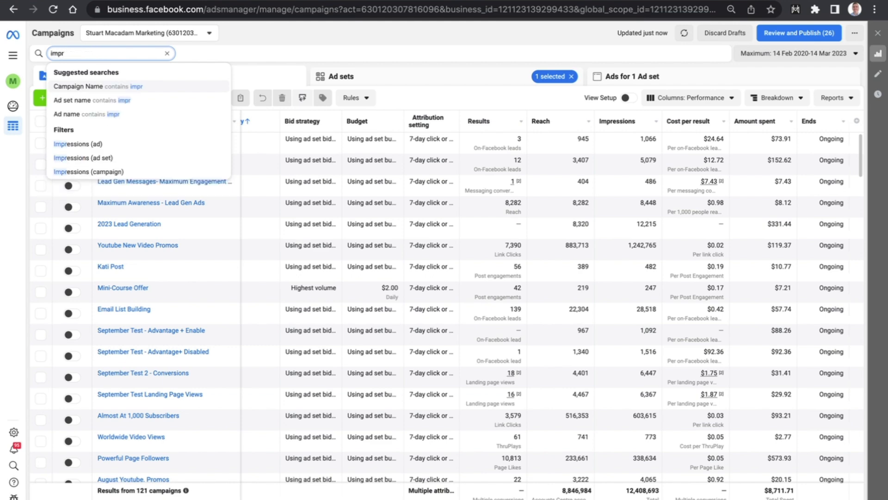
mouse_move(83, 172)
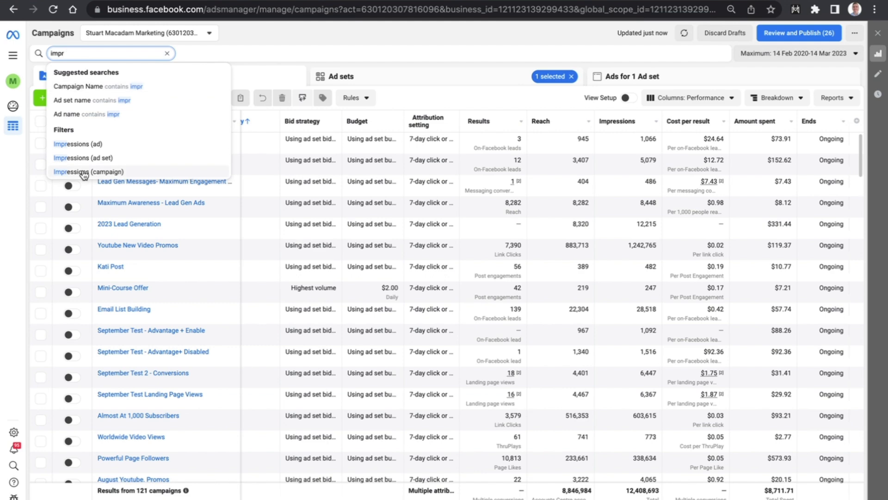
- Choose Impressions (campaign) is greater than and enter the value 100000
click(88, 172)
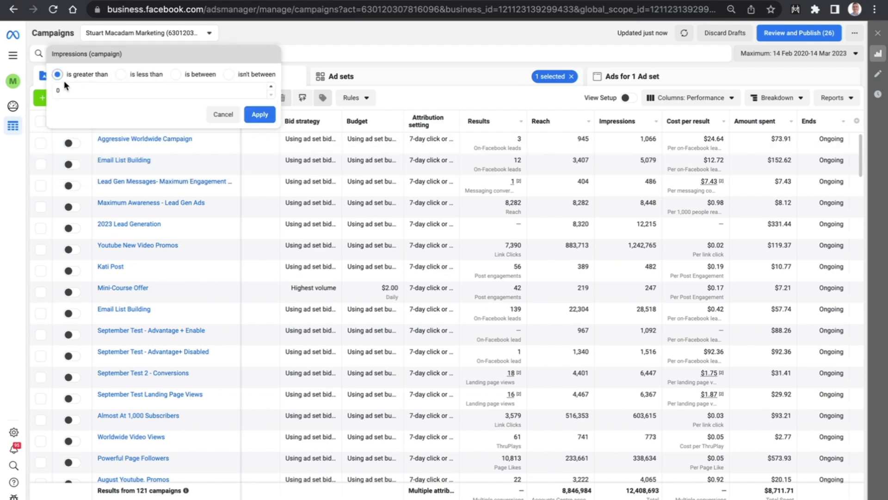
mouse_move(182, 84)
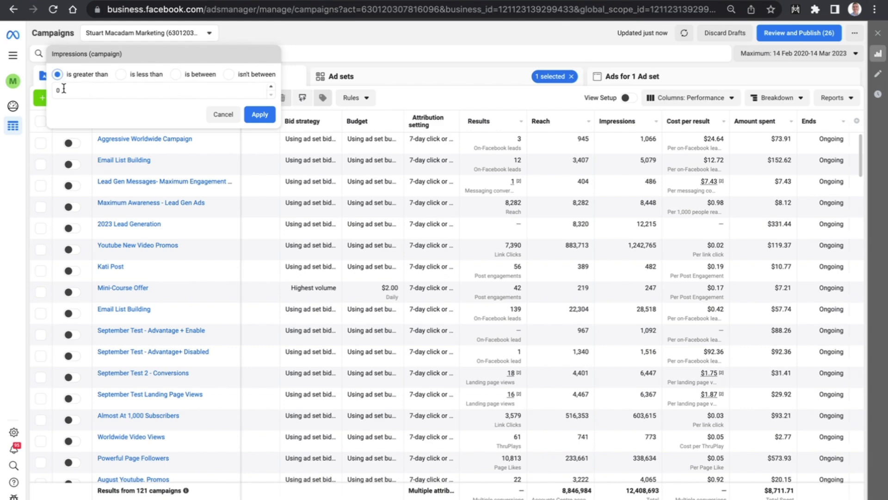
mouse_move(153, 83)
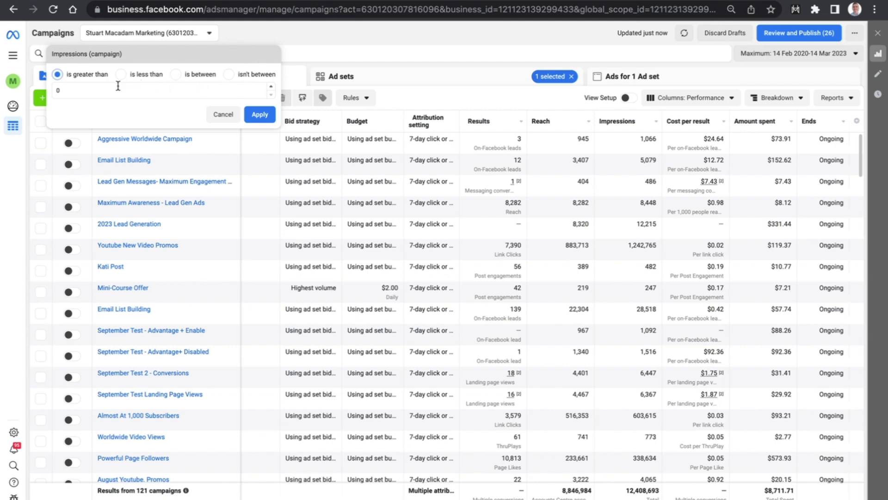
text(1)
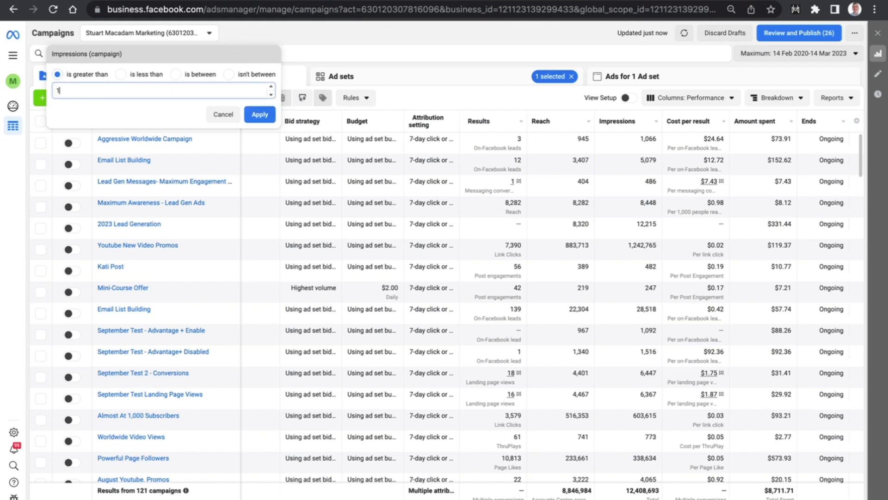
text(00000)
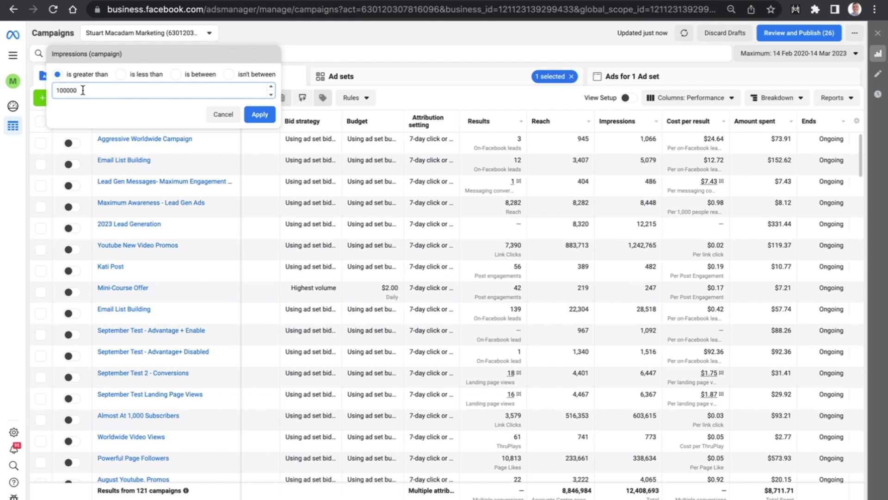
mouse_move(84, 105)
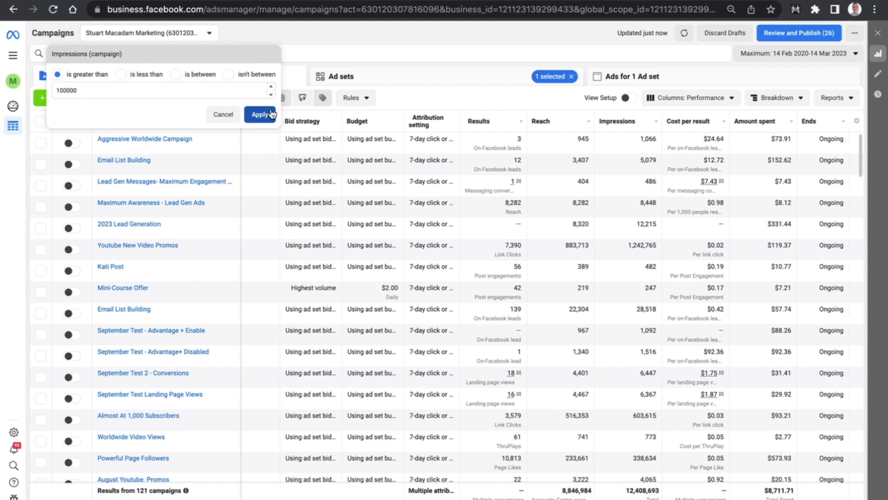
- Apply the Impressions (campaign) > 100000 filter, narrowing the table to 4 campaigns
click(260, 114)
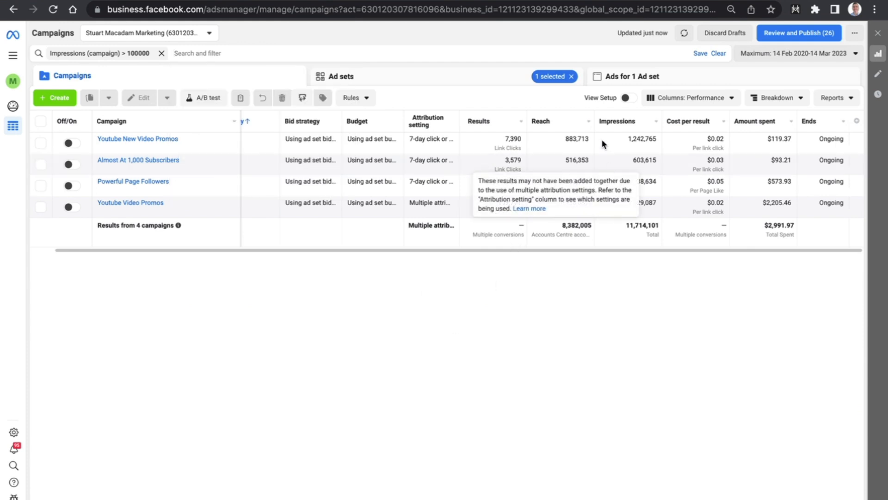
mouse_move(634, 300)
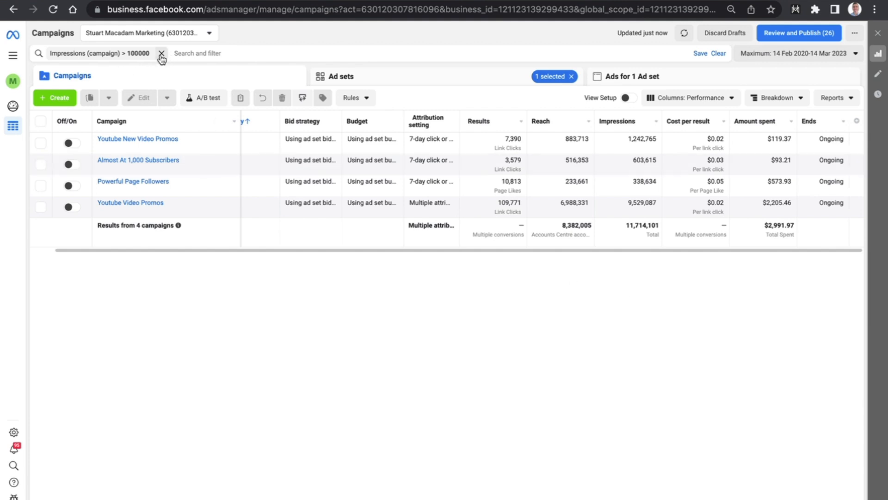
- Remove the impressions filter to restore 121 campaigns, then search 'conv' and 'cost' suggestions
click(161, 53)
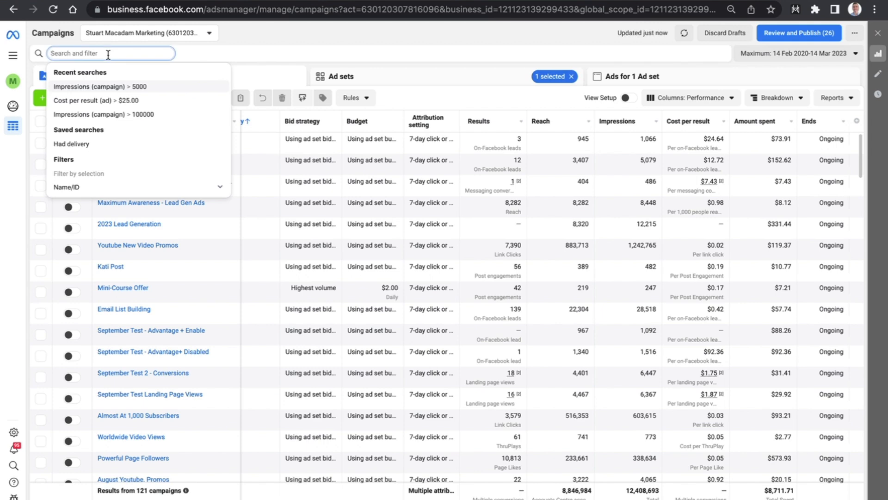
text(conv)
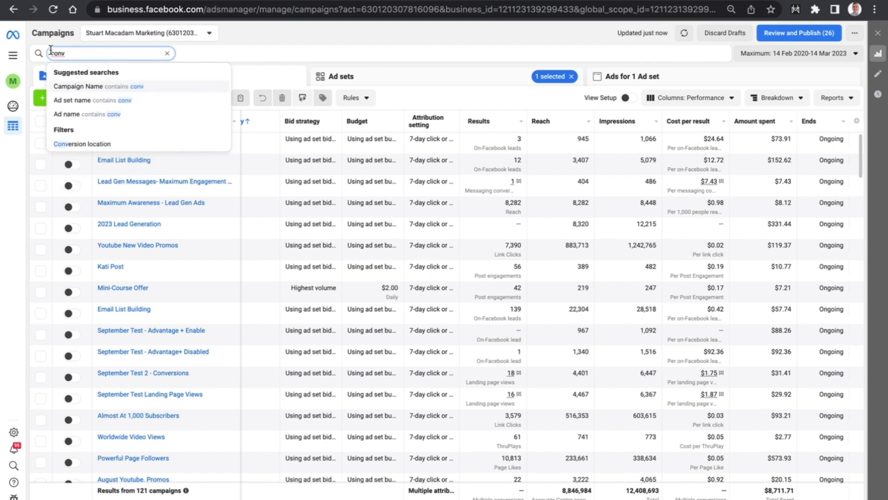
text(cost)
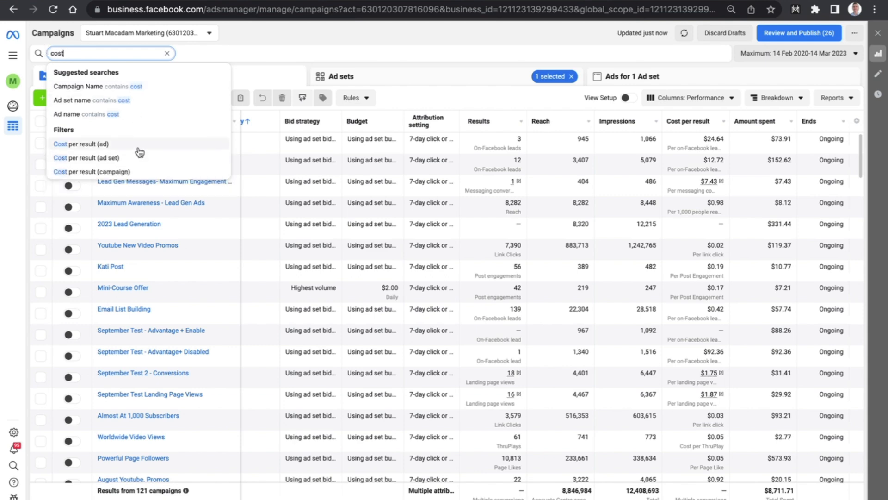
mouse_move(144, 174)
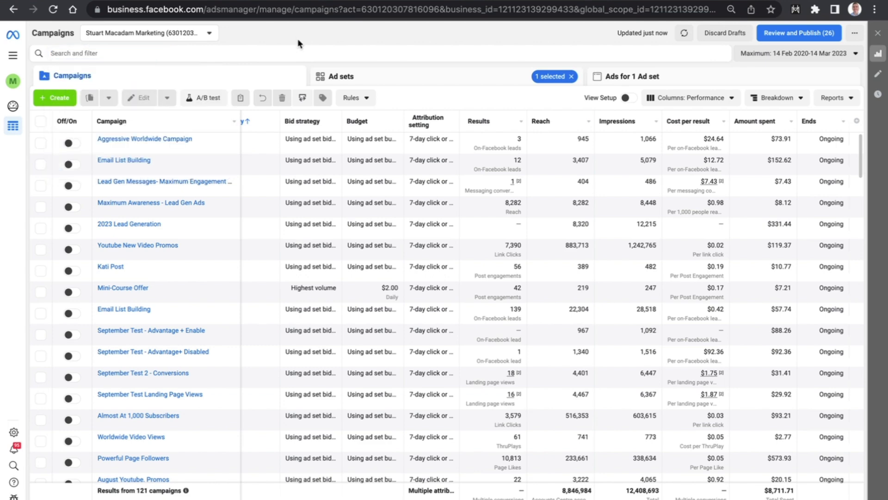
mouse_move(542, 96)
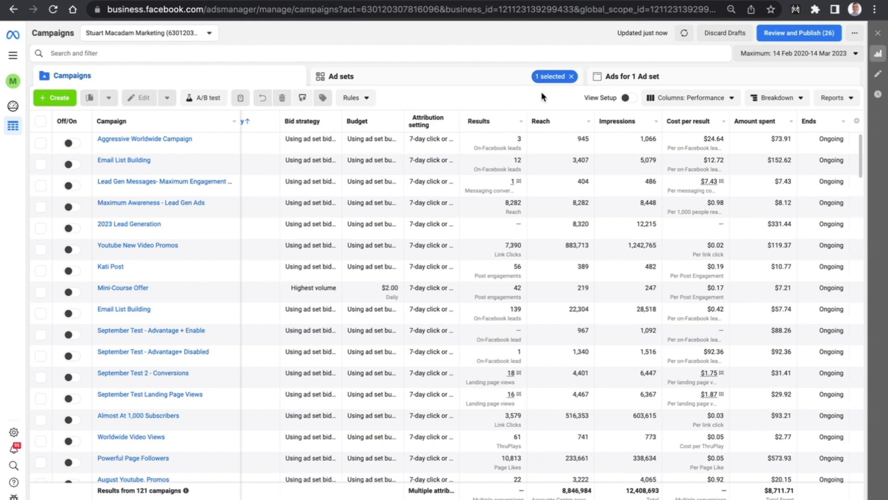